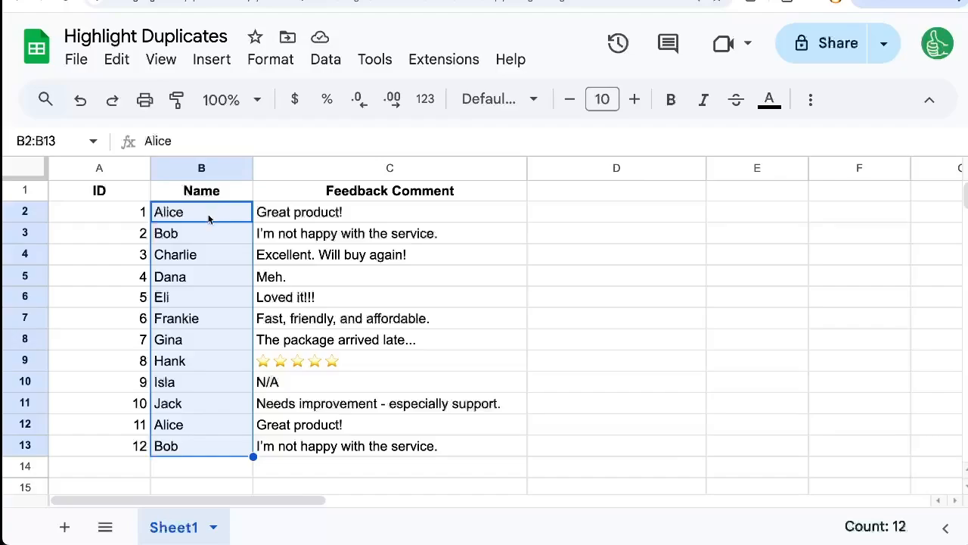
mouse_move(201, 168)
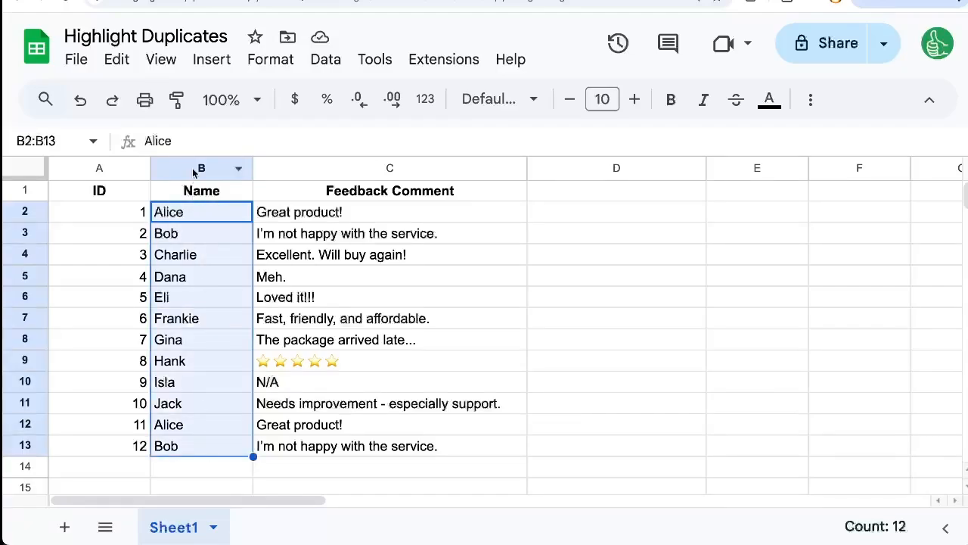
Select the entire Name column B via its column header.
left_click(201, 168)
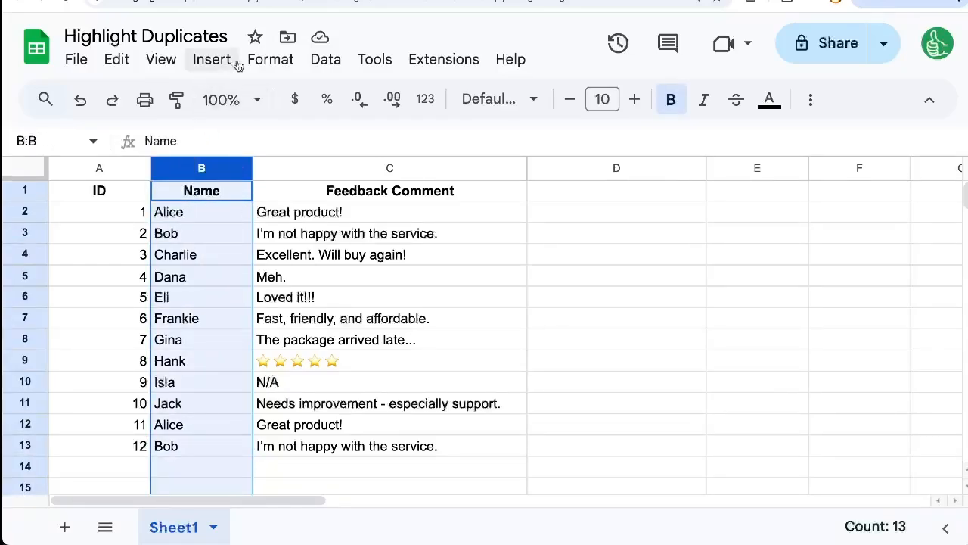
Open conditional formatting for column B and choose the 'Custom formula is' condition.
left_click(270, 59)
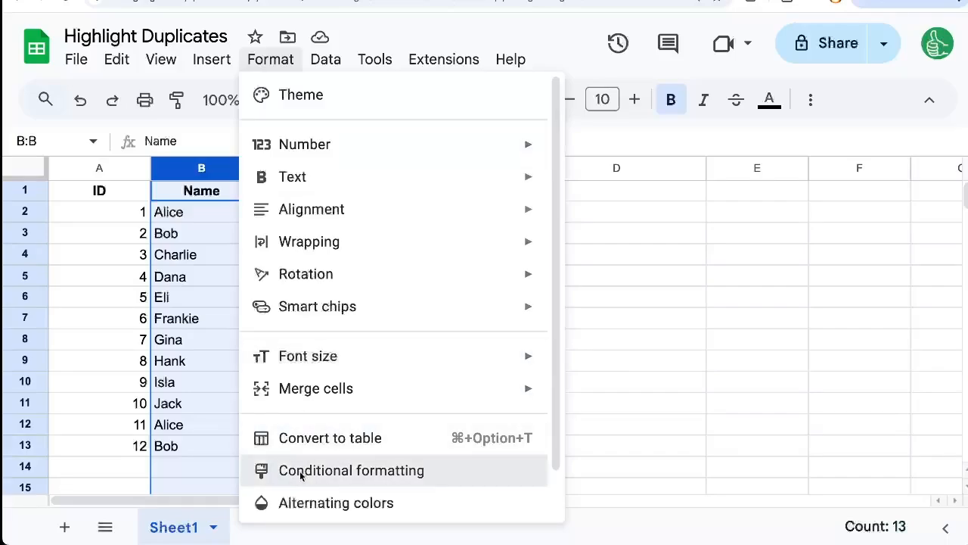
left_click(351, 470)
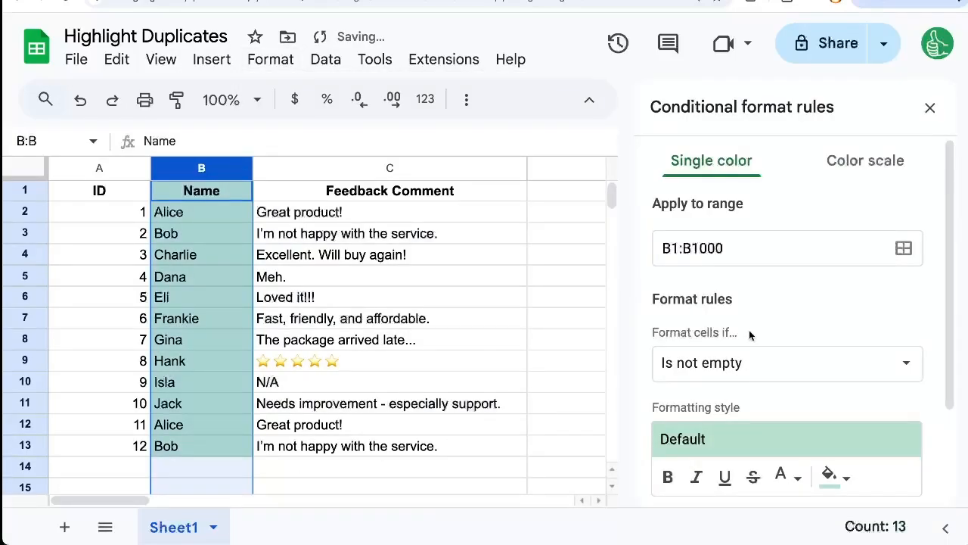
left_click(787, 363)
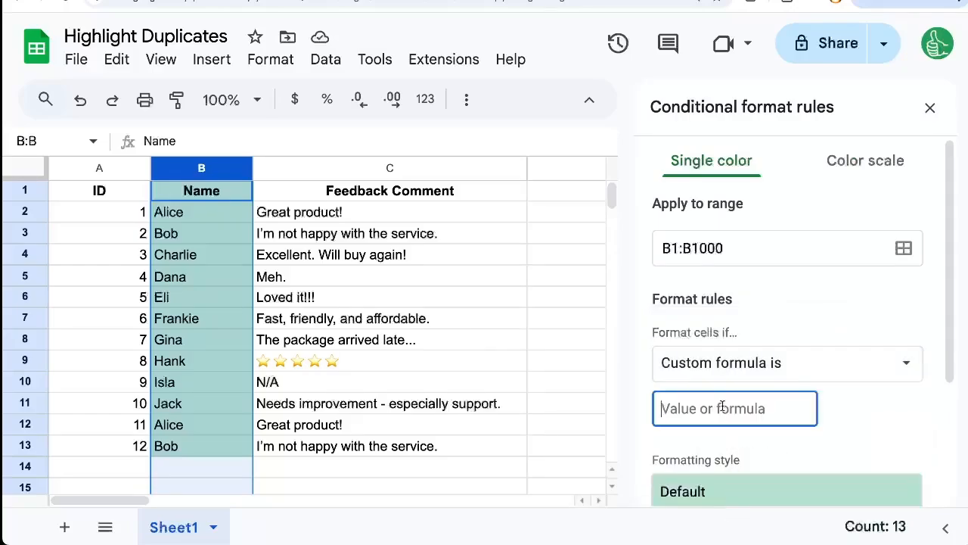
Enter the custom formula =COUNTIF(B:B,B1)>1 to flag duplicate names.
type("=COU")
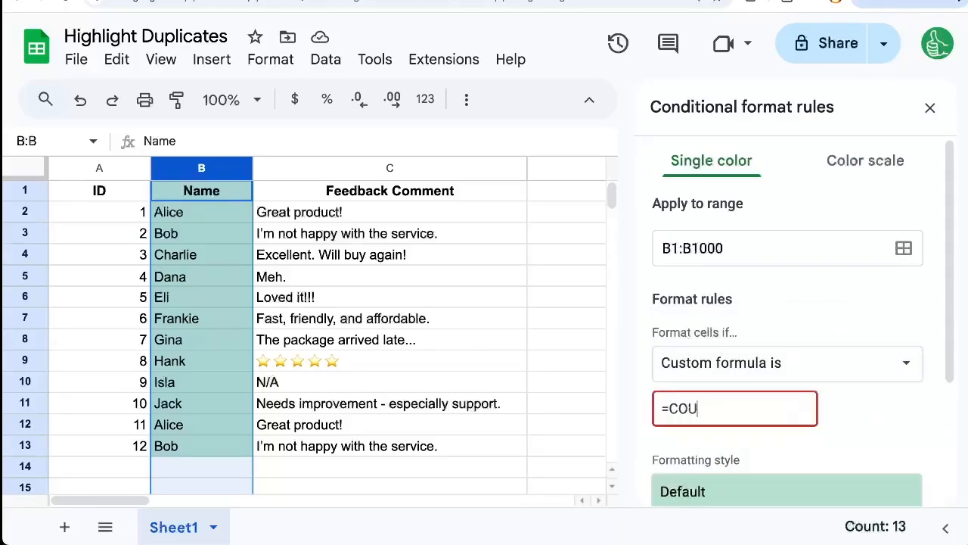
type("NTIF(")
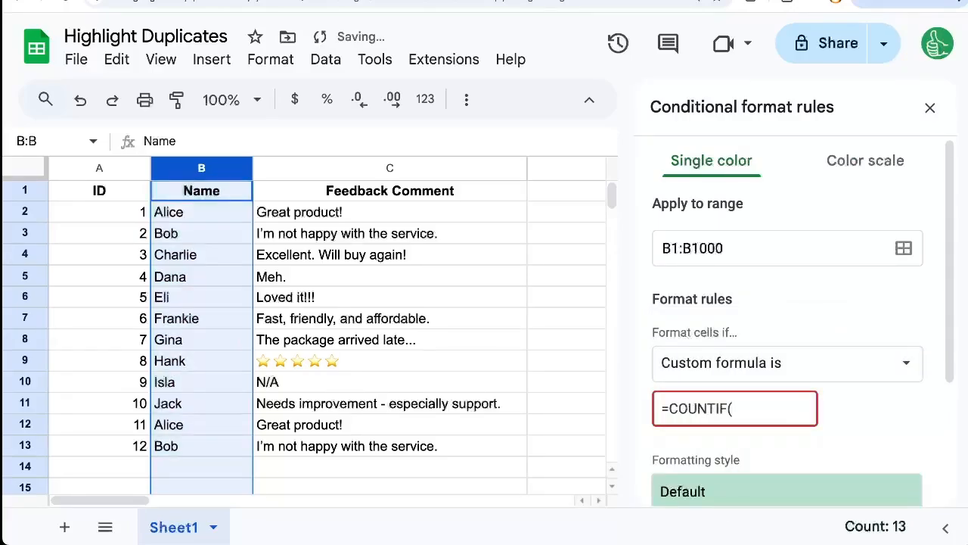
type("B:B")
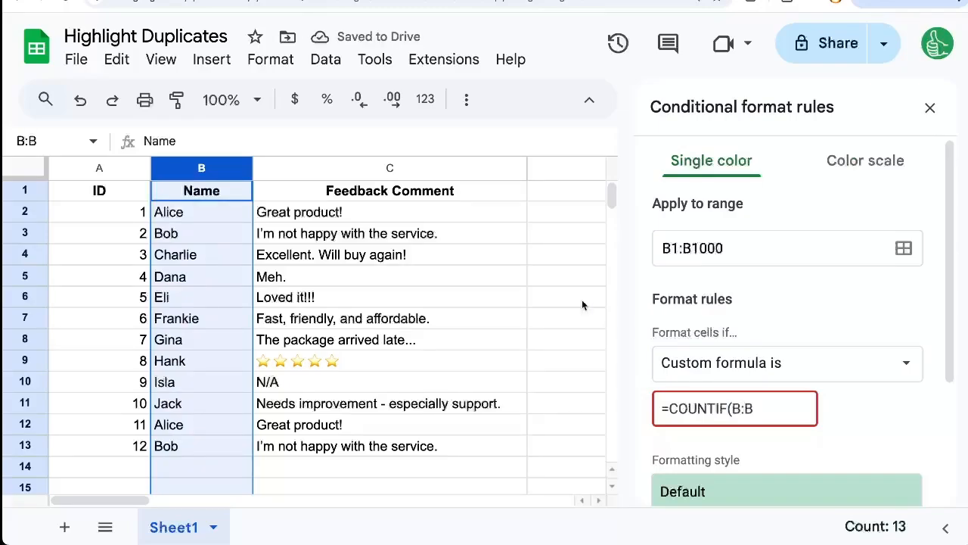
type(",")
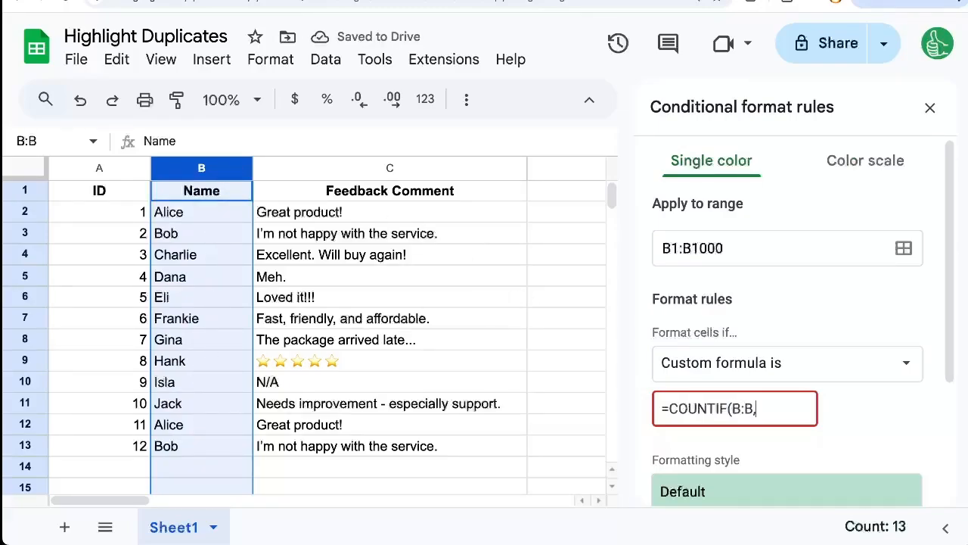
type("B1")
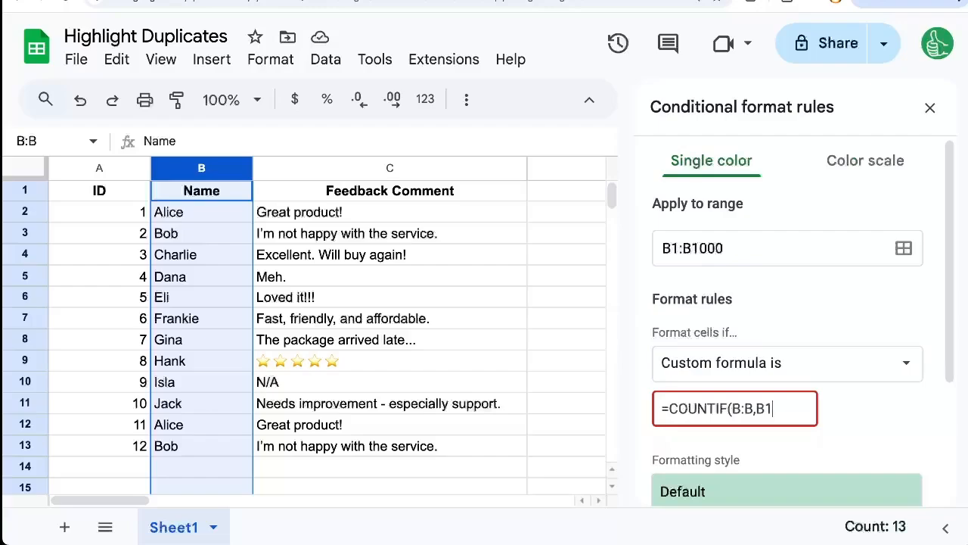
mouse_move(260, 268)
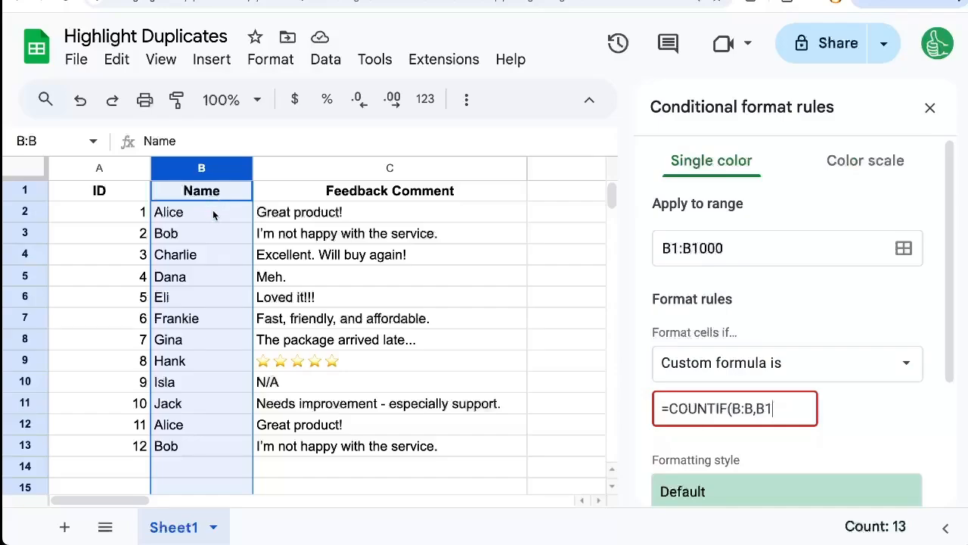
type(">")
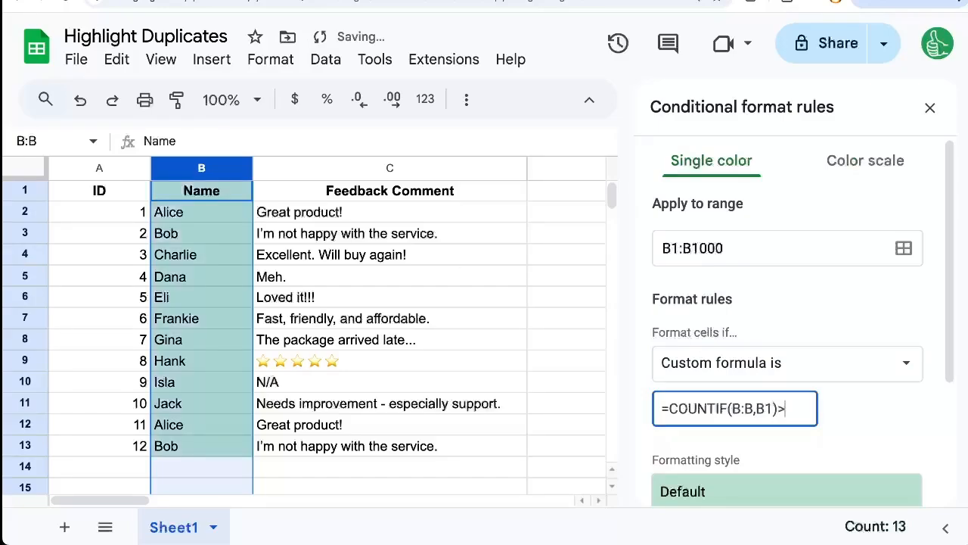
type("1")
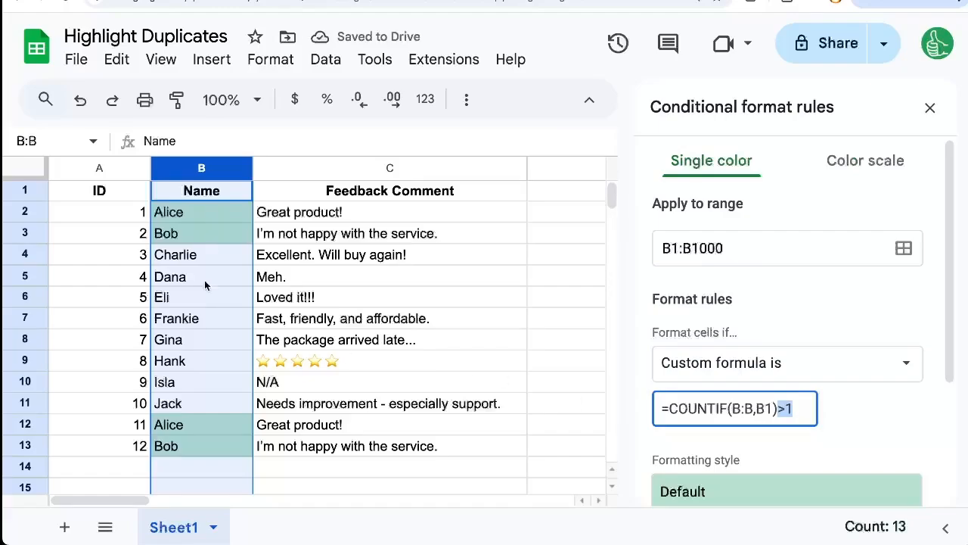
scroll("down", 3)
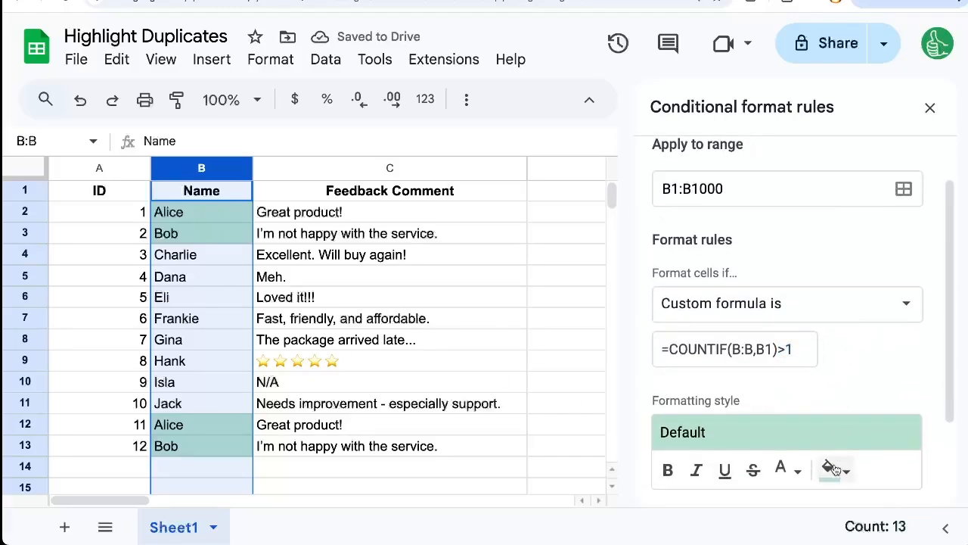
Set the rule's fill colour to red for the duplicate Alice and Bob names.
left_click(830, 469)
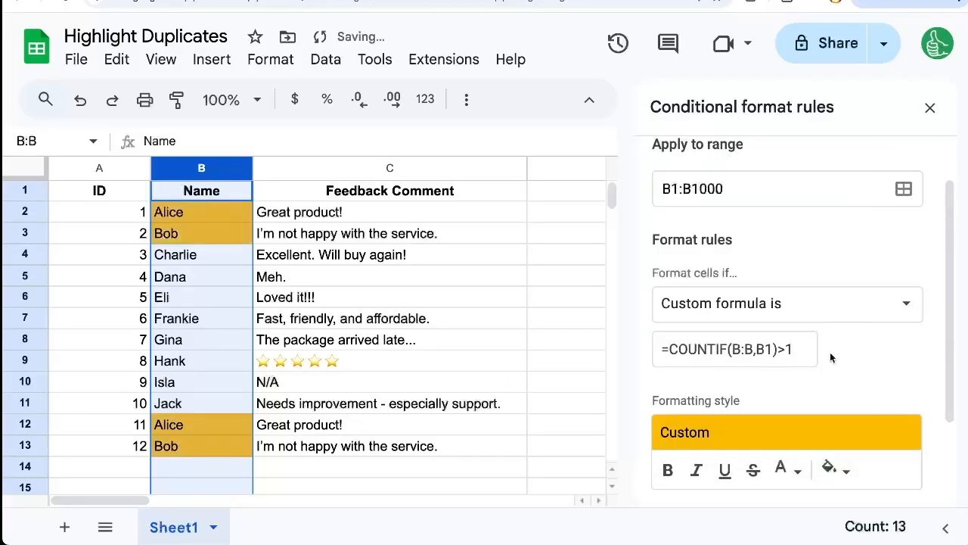
left_click(829, 470)
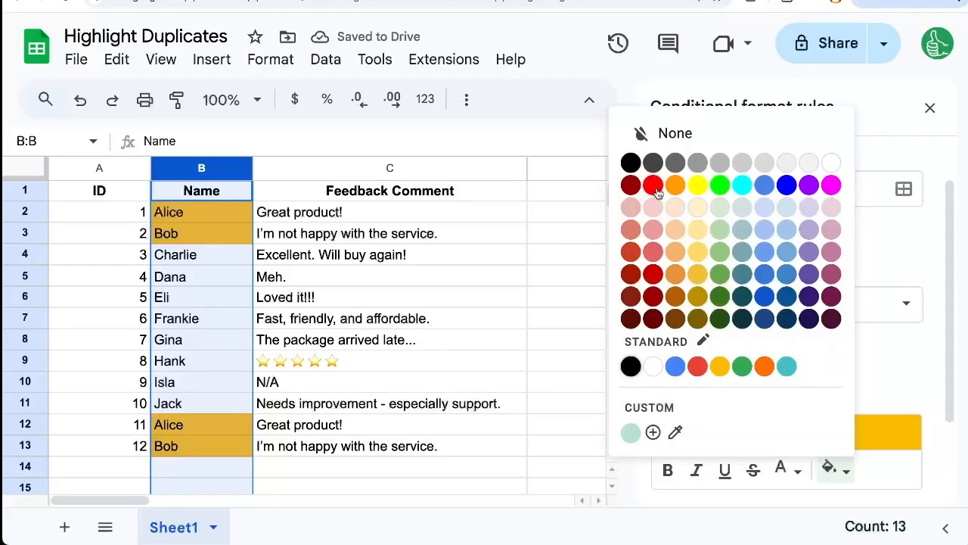
left_click(653, 183)
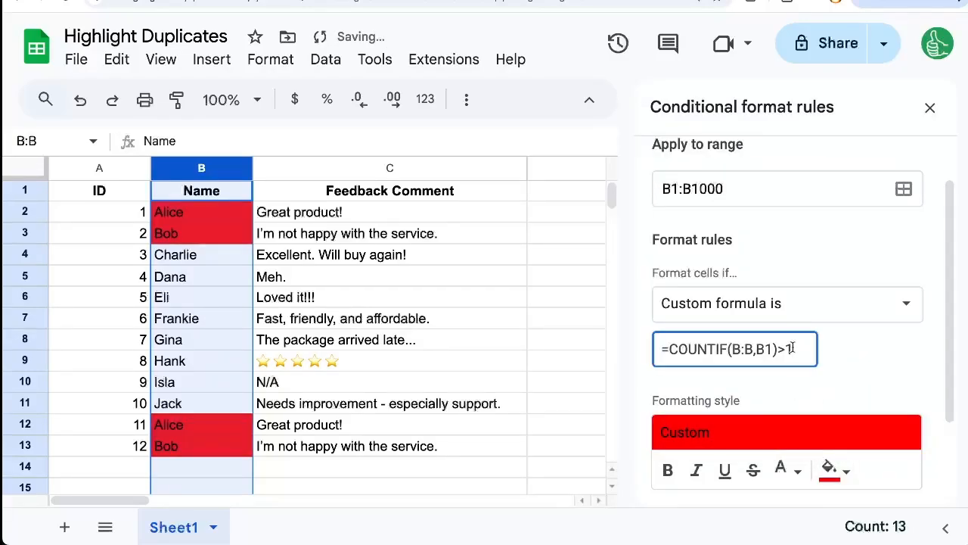